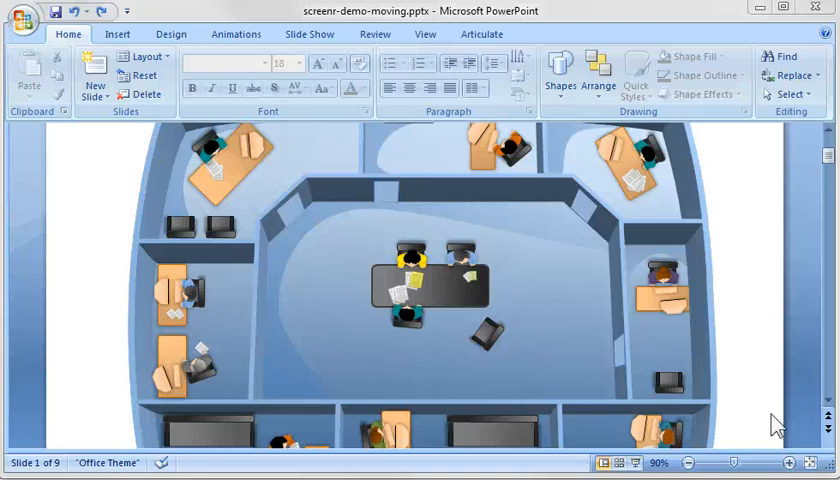
mouse_move(724, 302)
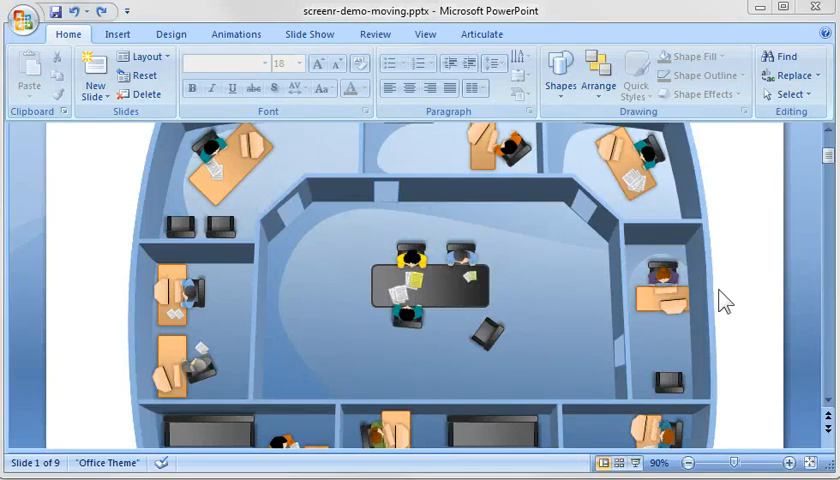
mouse_move(584, 372)
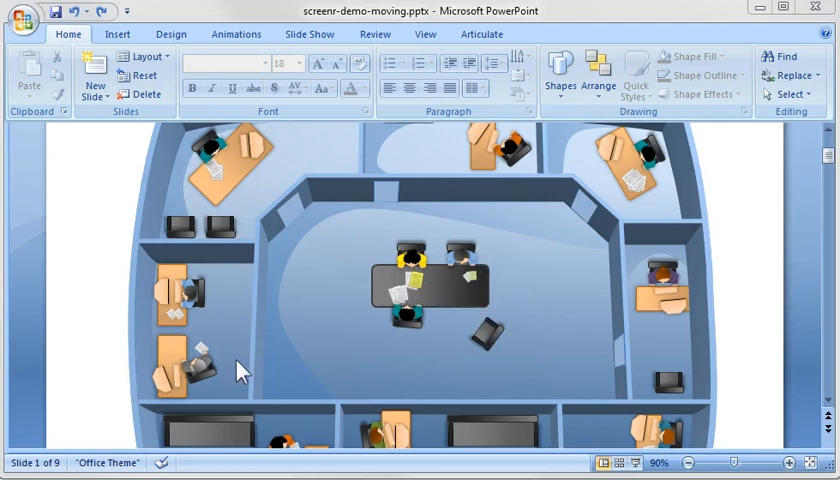
mouse_move(248, 374)
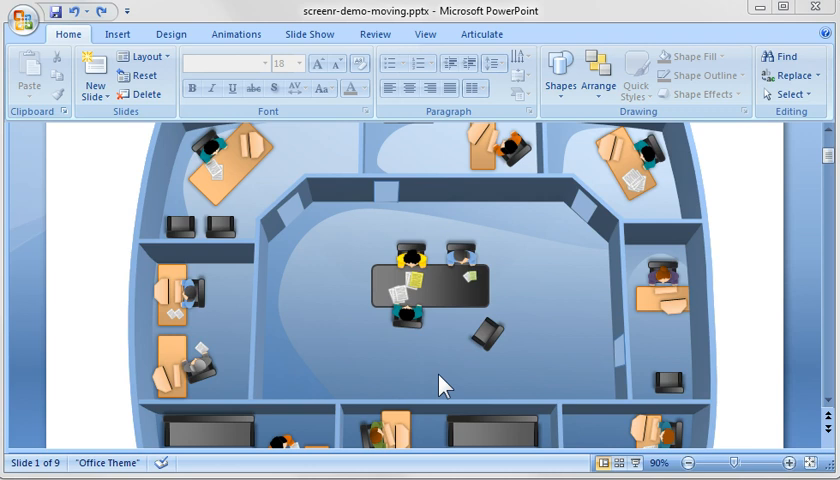
mouse_move(232, 168)
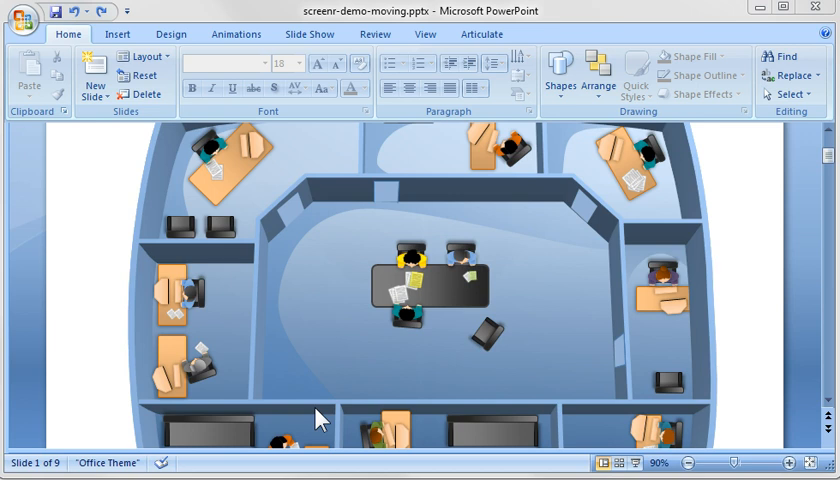
mouse_move(372, 388)
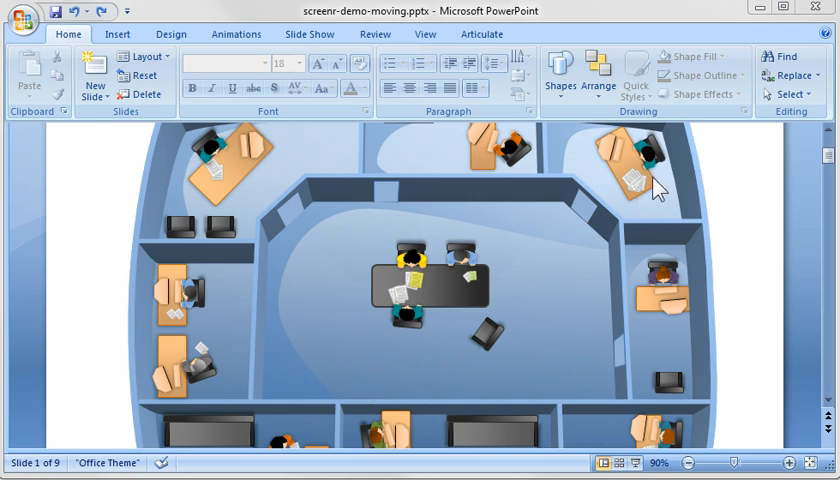
mouse_move(272, 204)
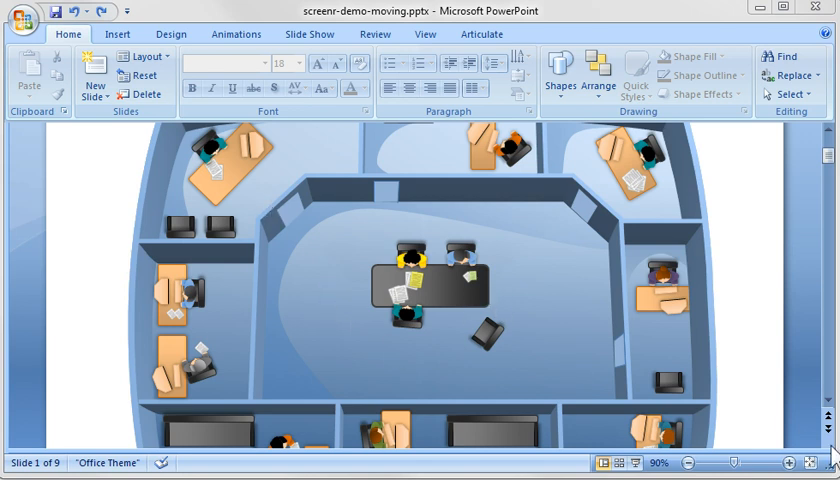
mouse_move(494, 384)
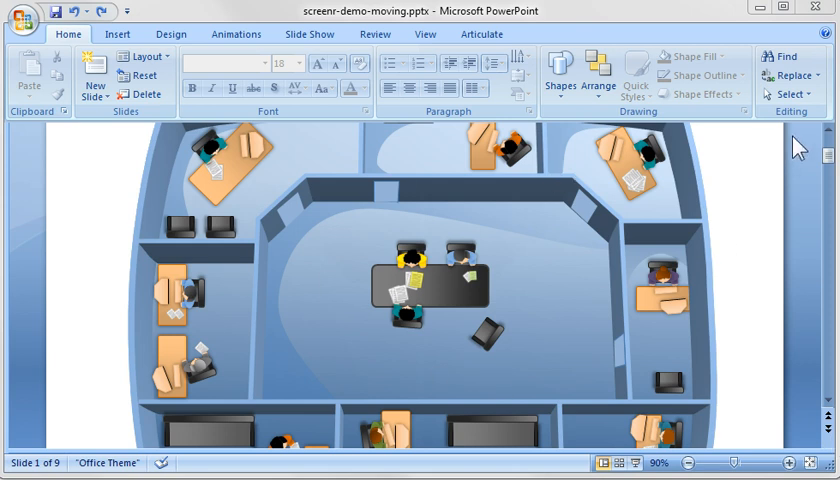
List every shape on the slide via the Selection Pane and collapse Group 66
click(792, 92)
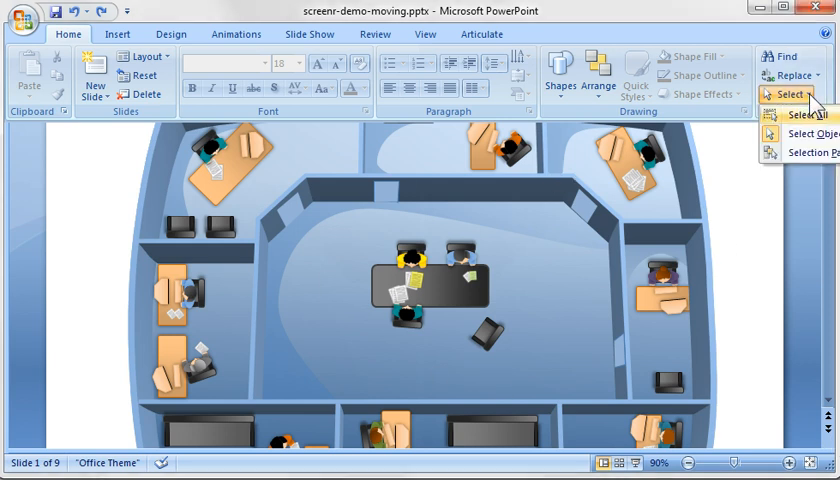
click(808, 152)
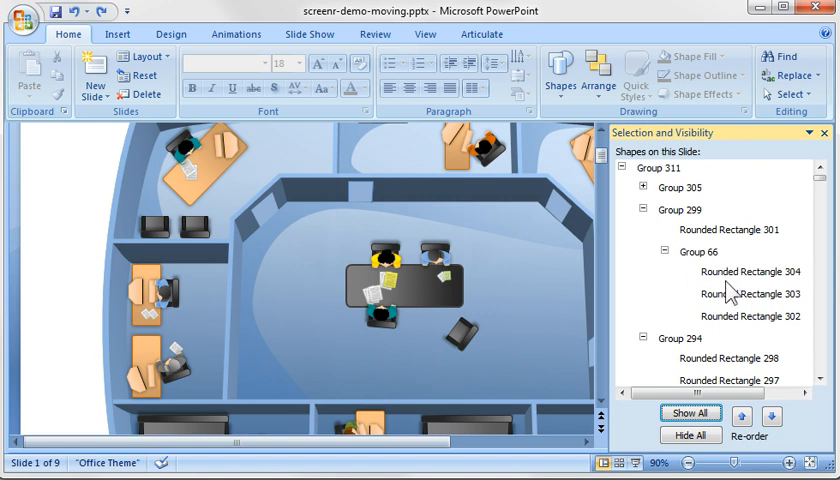
click(664, 252)
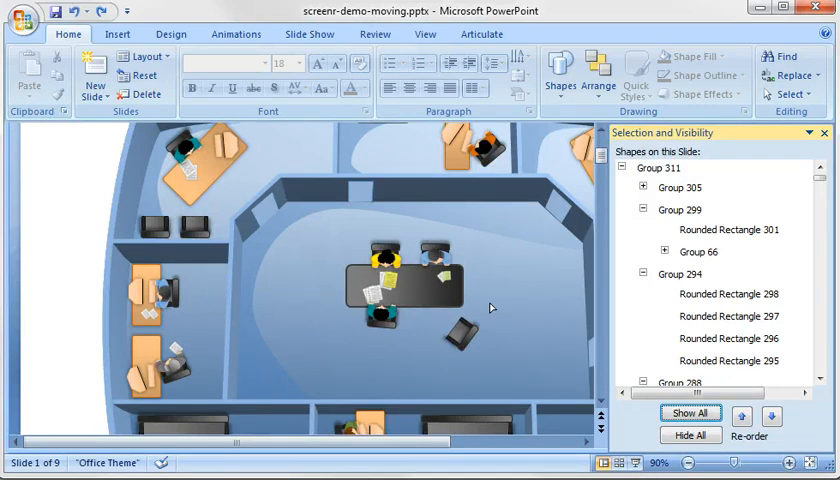
mouse_move(528, 318)
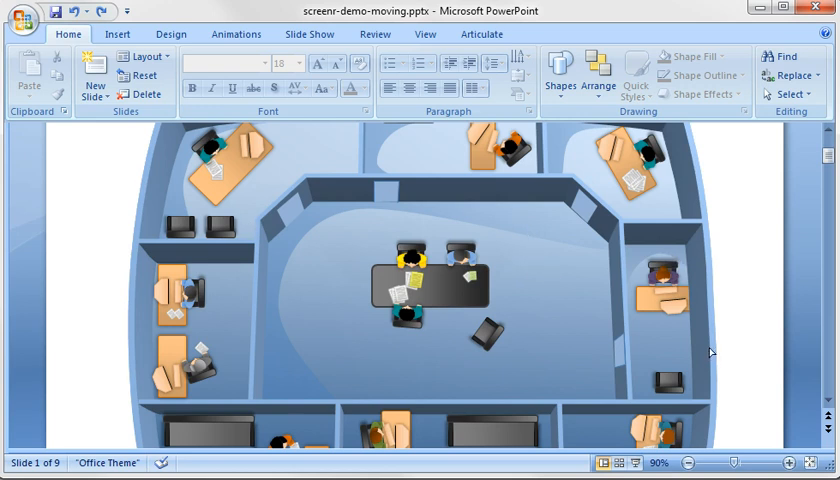
mouse_move(708, 300)
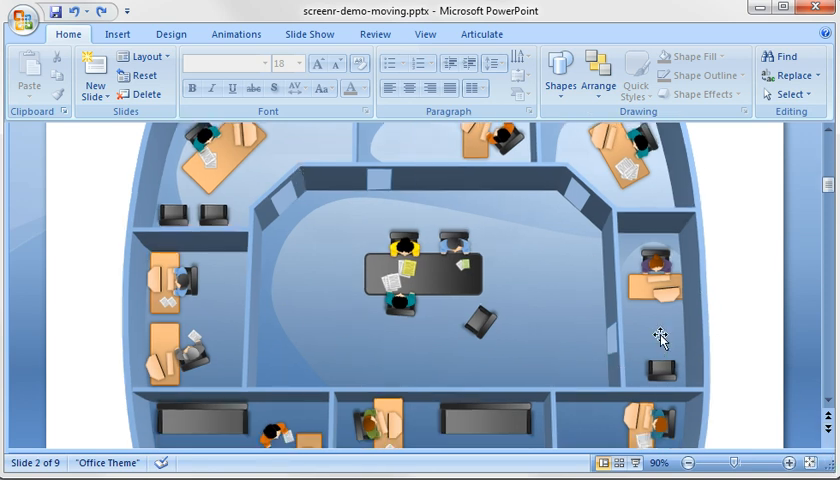
mouse_move(630, 308)
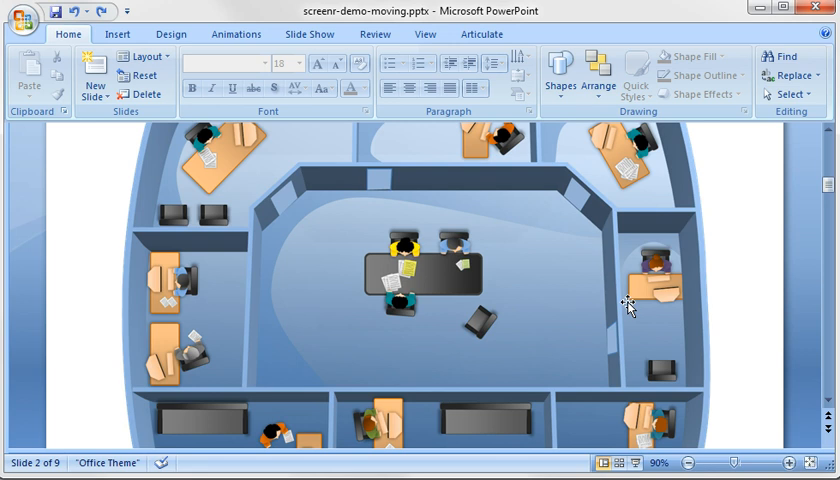
Show the Selection Pane for slide 2, listing only Picture 1
click(788, 94)
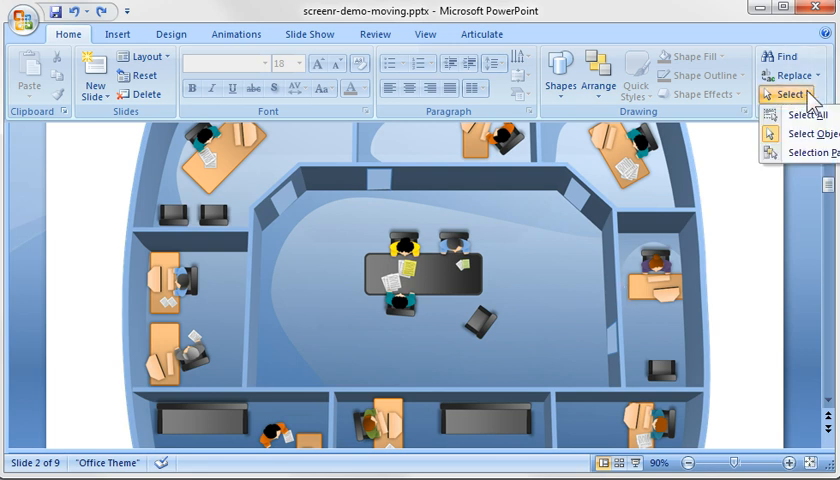
click(808, 152)
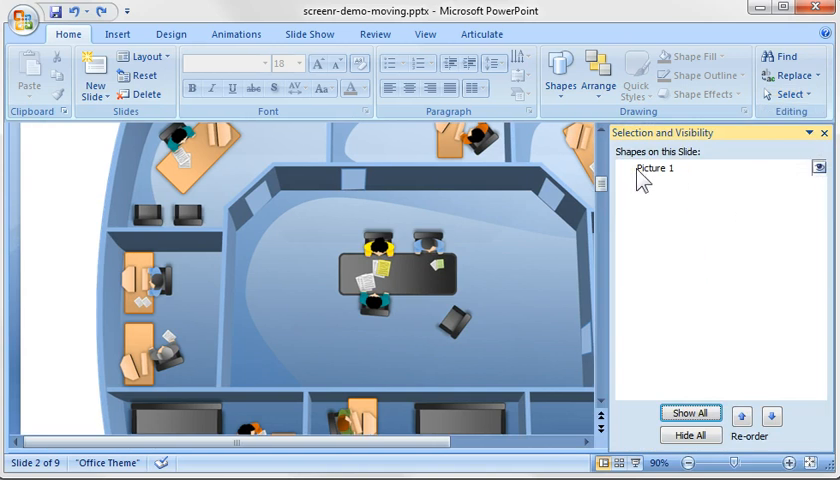
mouse_move(650, 364)
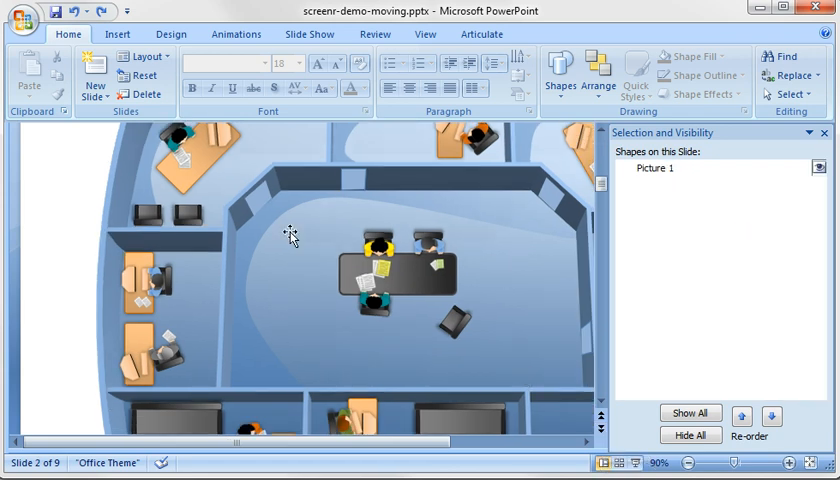
mouse_move(296, 208)
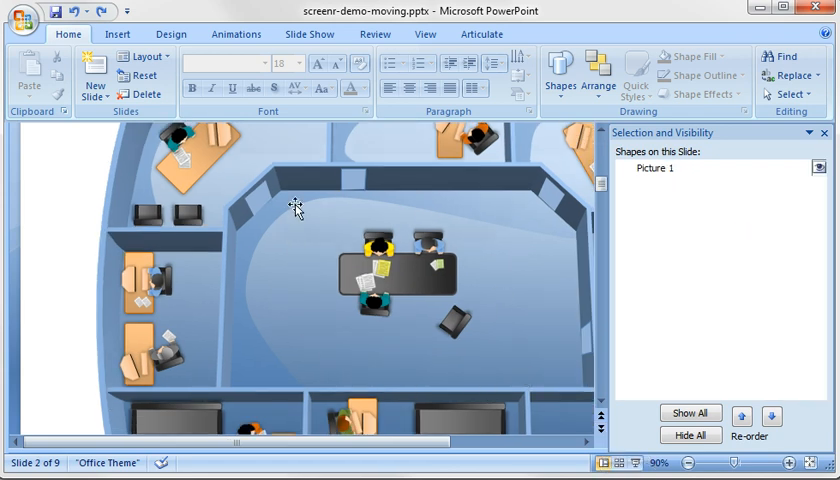
mouse_move(432, 340)
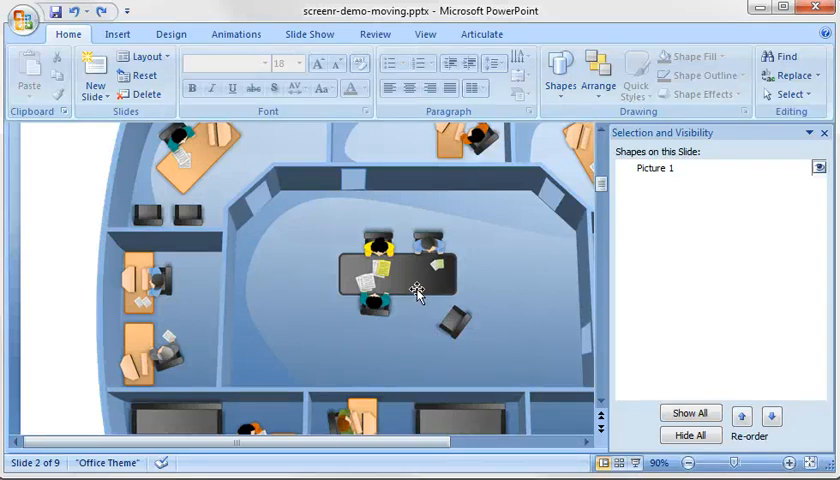
mouse_move(376, 212)
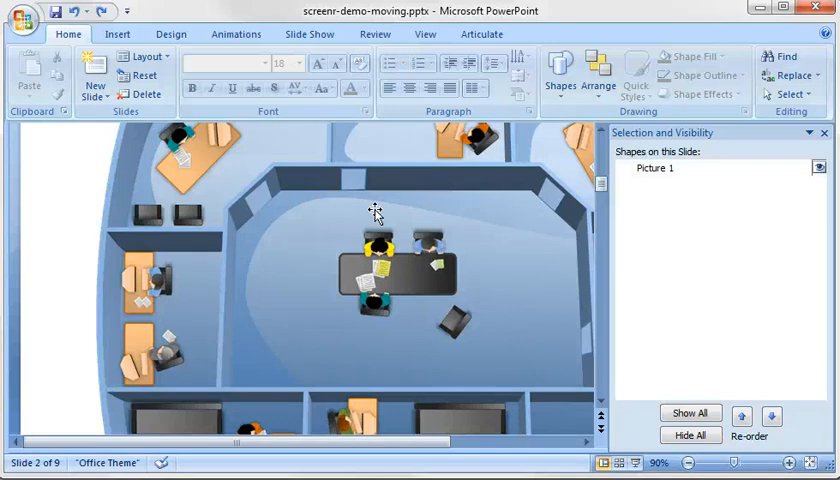
mouse_move(328, 156)
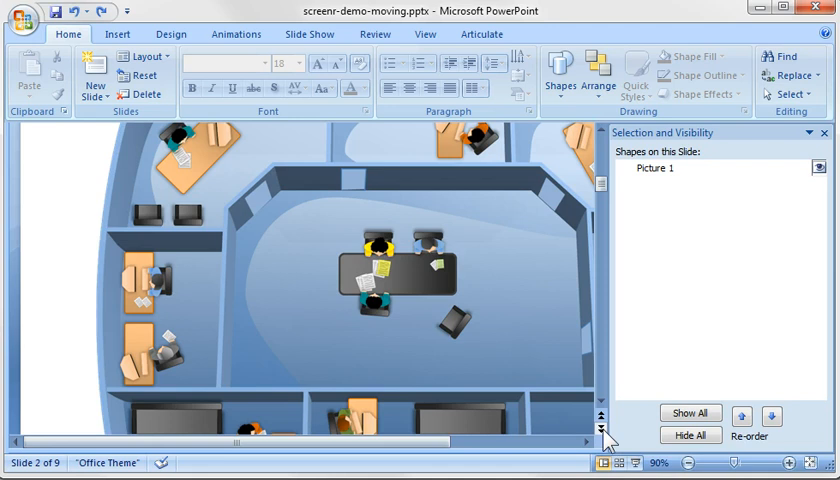
Jump to slide 4's cartoon head shapes and bring up a shape's context menu
click(824, 132)
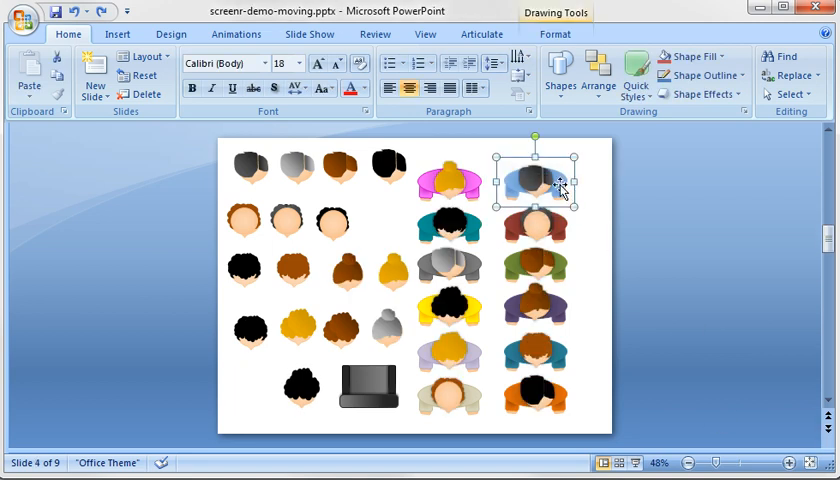
right_click(536, 180)
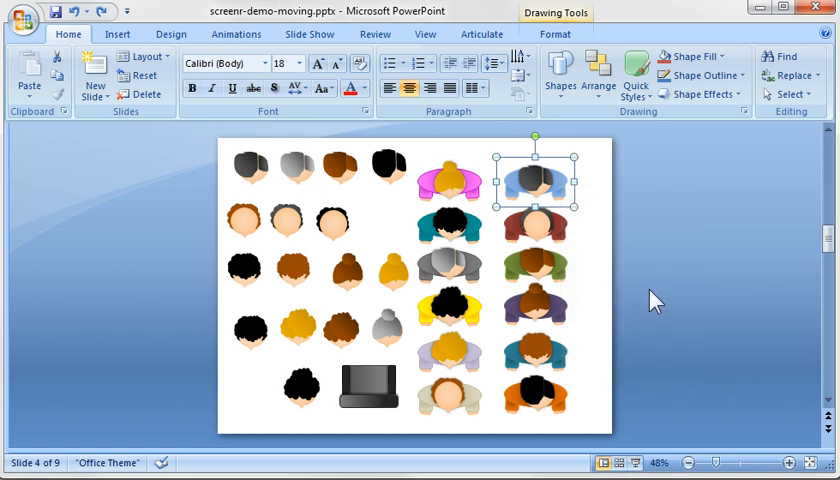
mouse_move(518, 432)
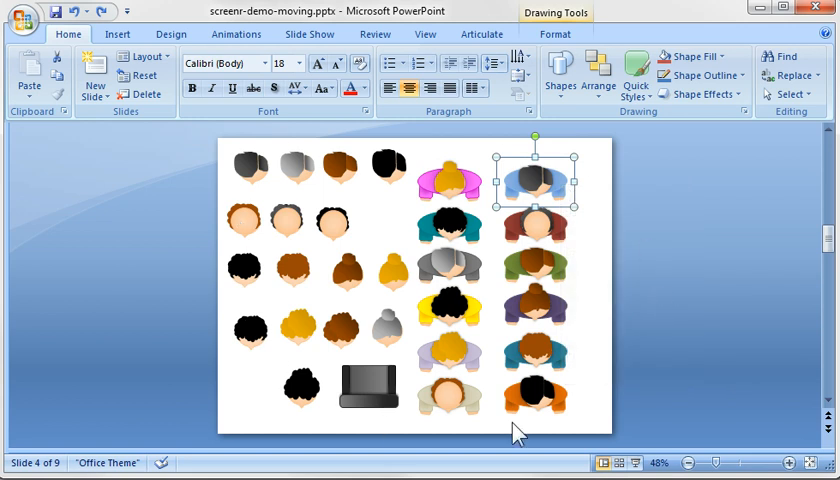
mouse_move(594, 380)
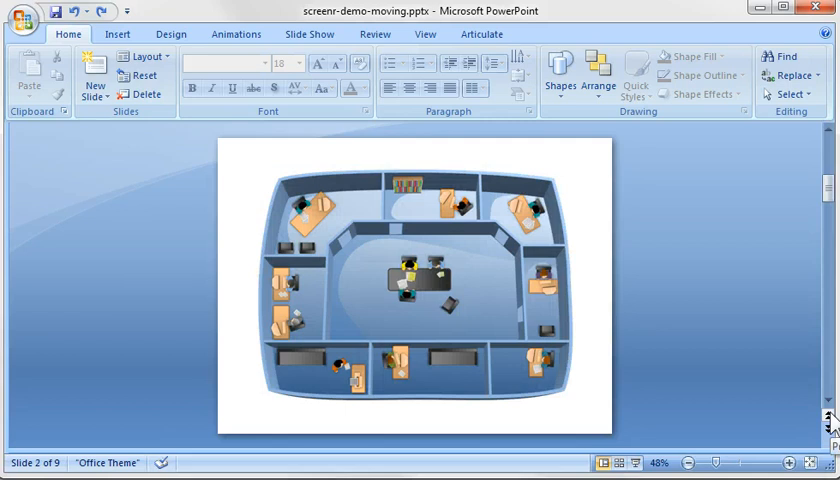
click(792, 462)
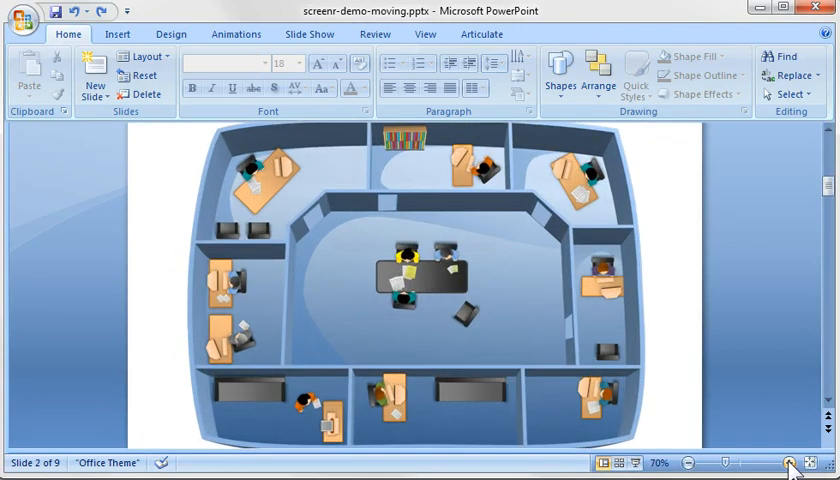
click(788, 462)
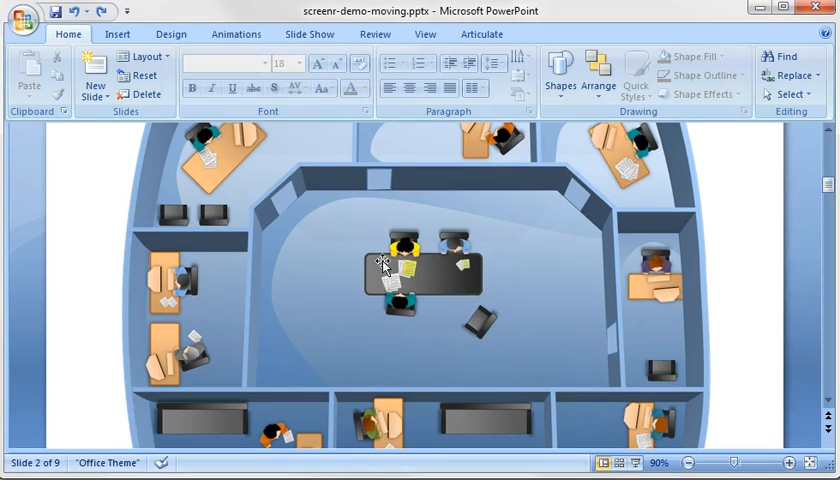
mouse_move(618, 176)
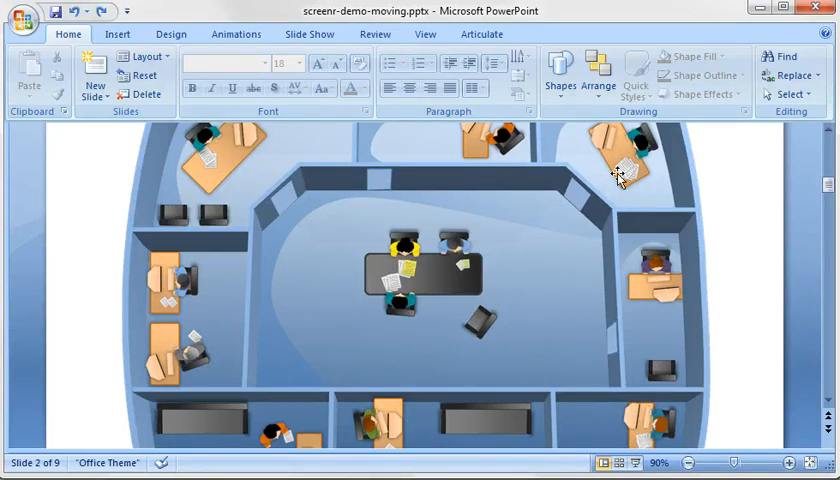
mouse_move(616, 224)
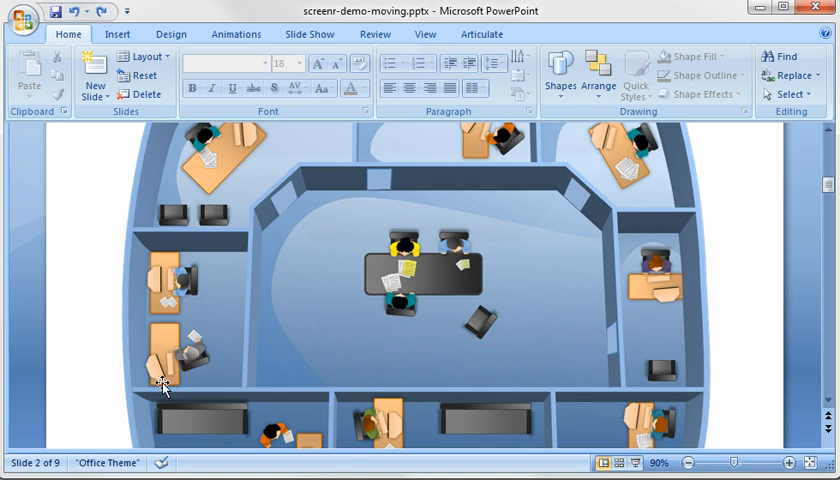
mouse_move(392, 392)
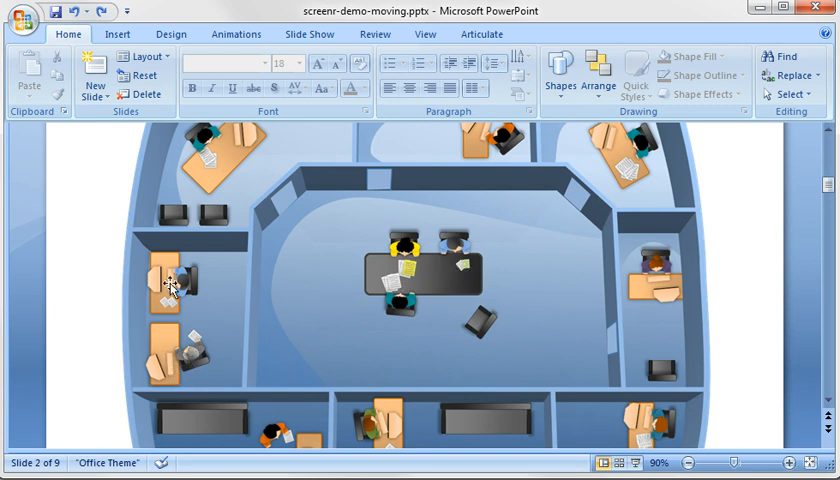
mouse_move(530, 152)
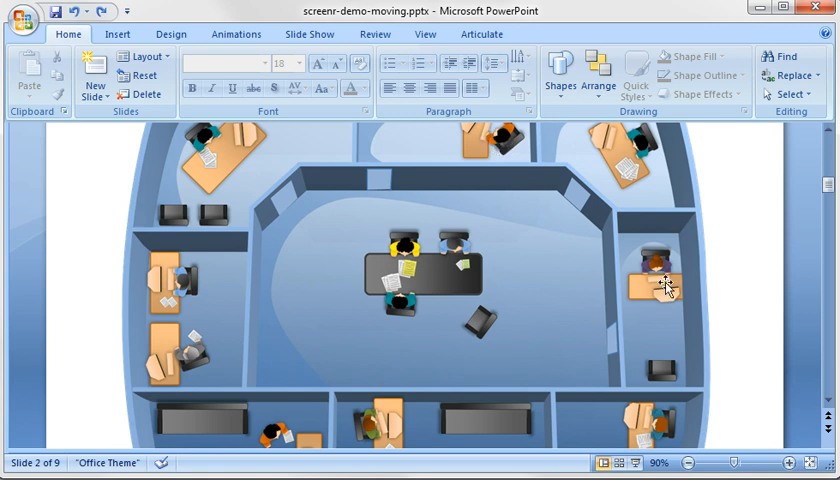
mouse_move(656, 356)
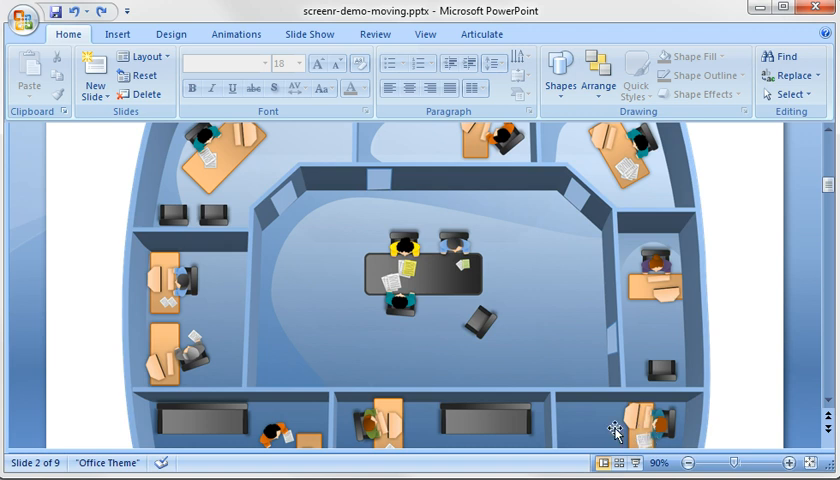
mouse_move(616, 428)
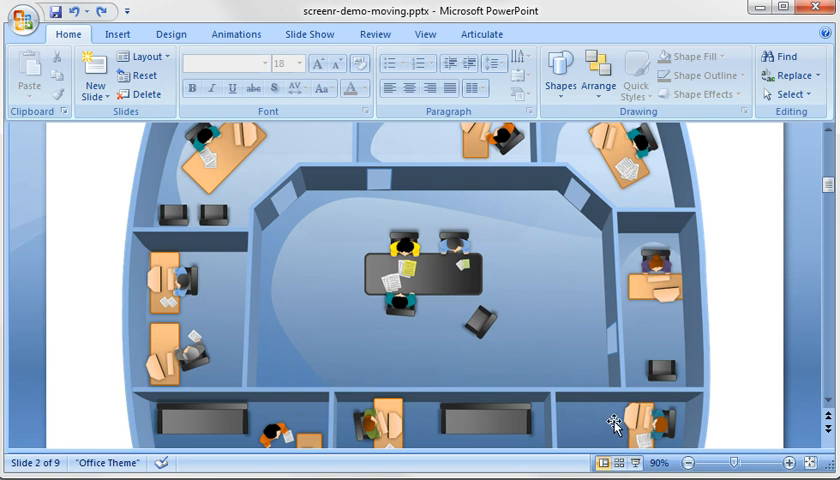
mouse_move(590, 300)
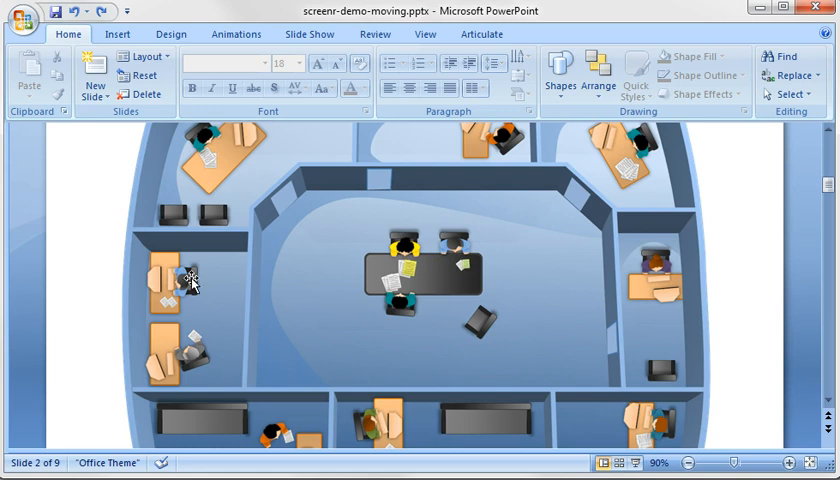
mouse_move(338, 384)
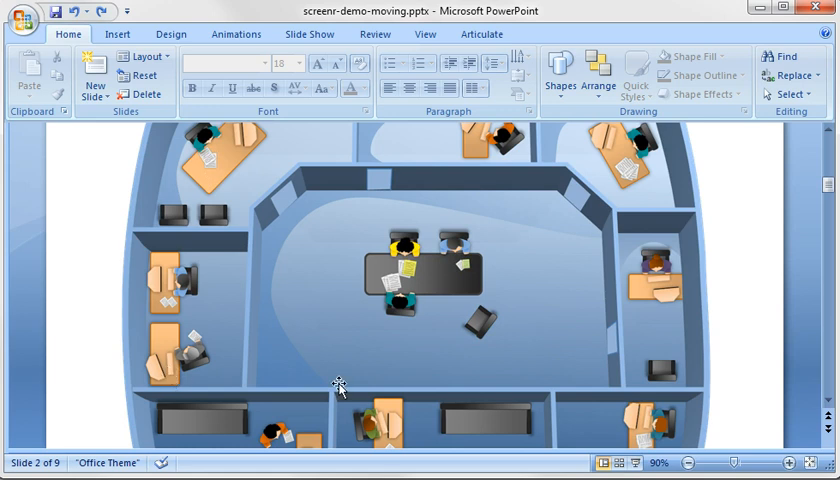